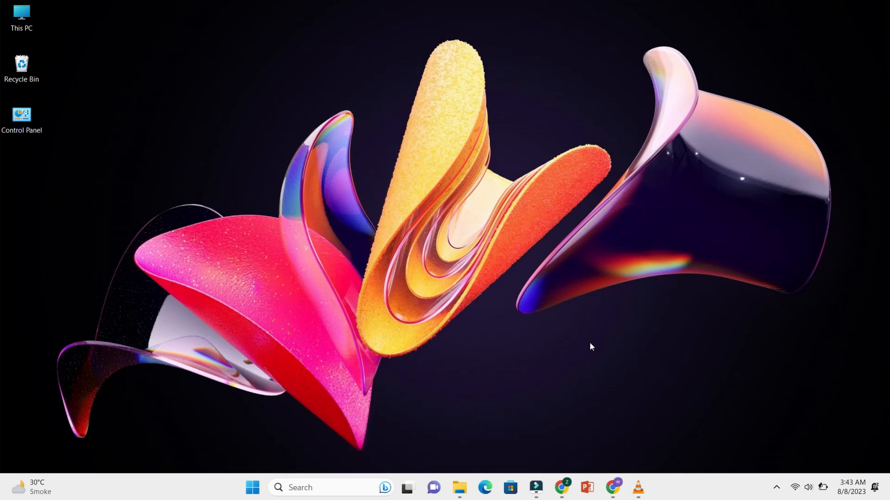
mouse_move(565, 445)
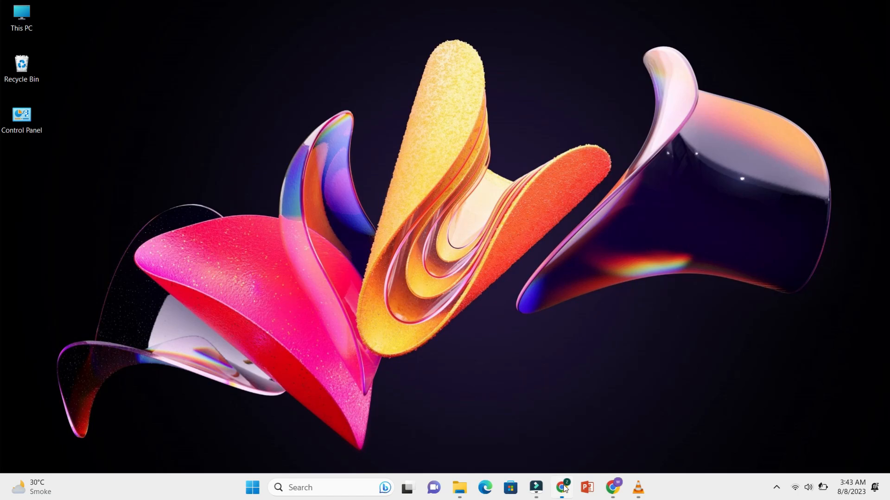
Bring up Google Calendar in Chrome and go to its Settings page (General section)
left_click(562, 488)
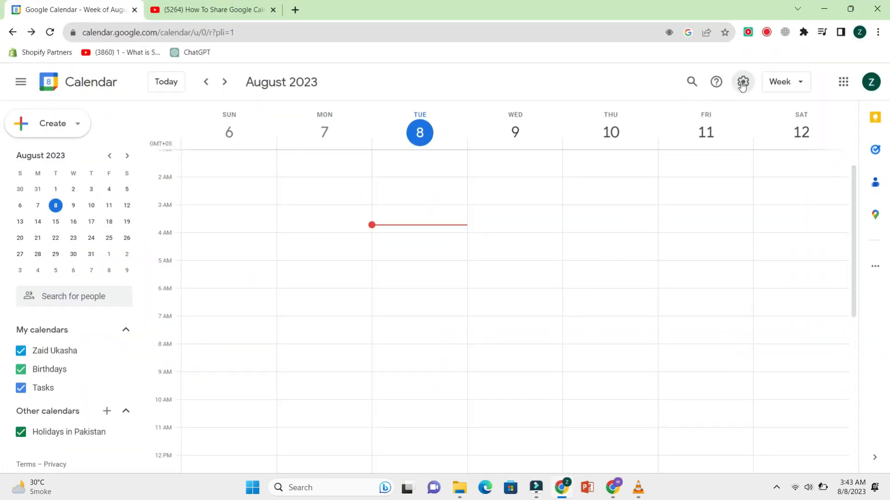
left_click(742, 81)
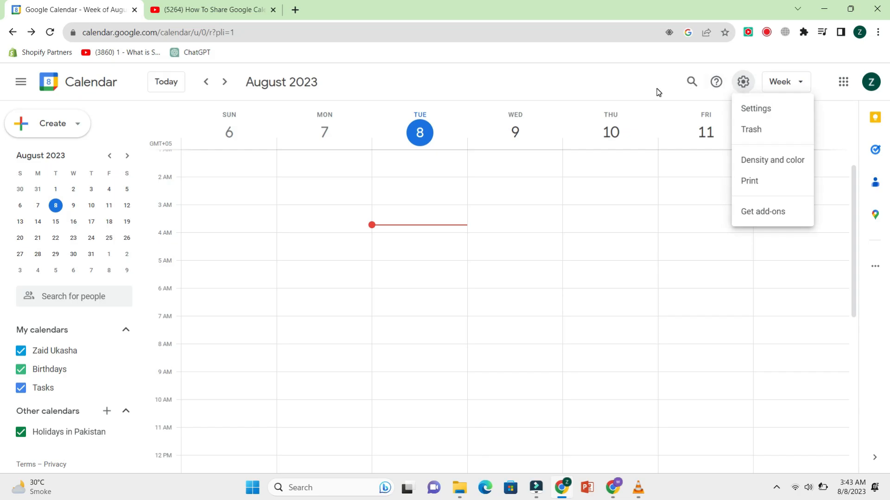
mouse_move(755, 108)
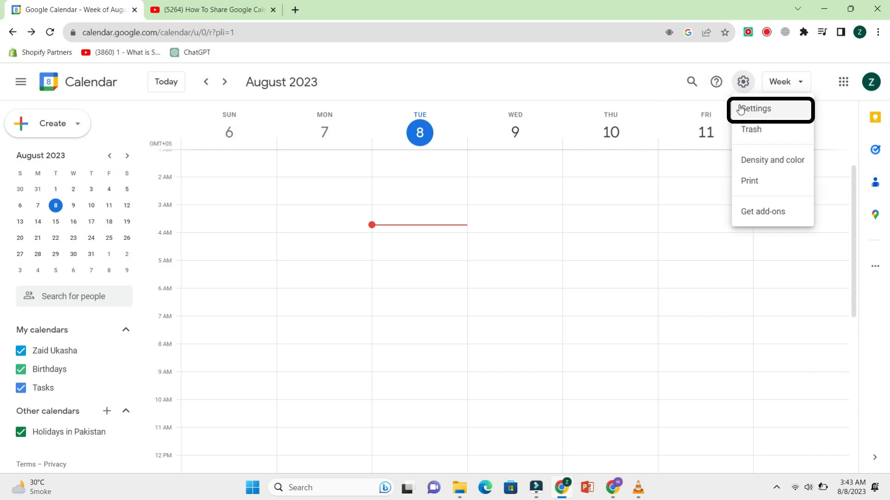
left_click(755, 109)
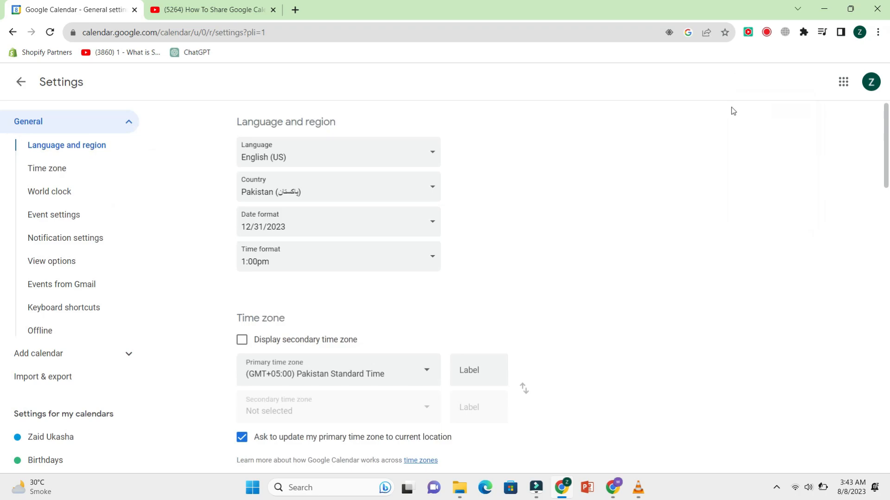
mouse_move(204, 337)
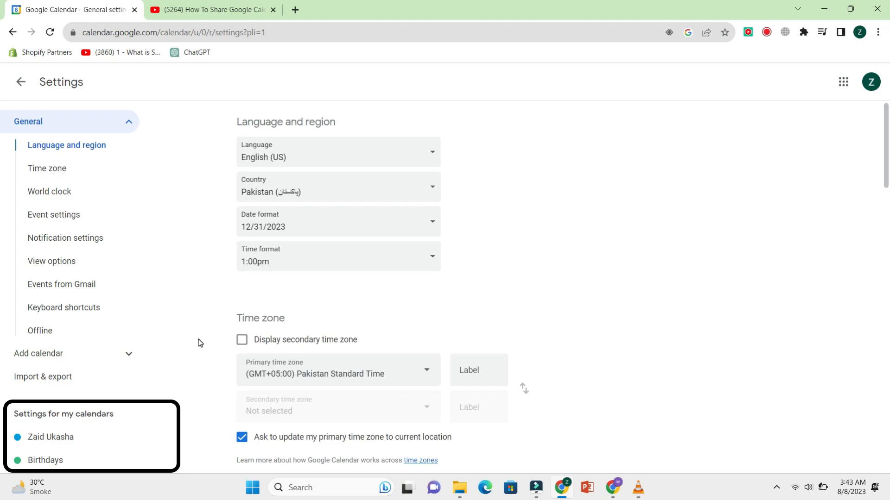
mouse_move(188, 372)
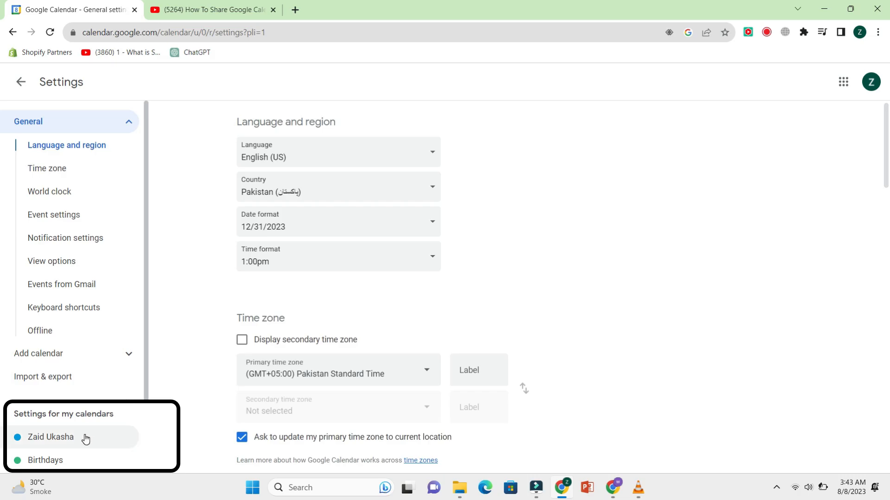
Go to the Zaid Ukasha calendar's settings and start adding people under Share with specific people
left_click(50, 437)
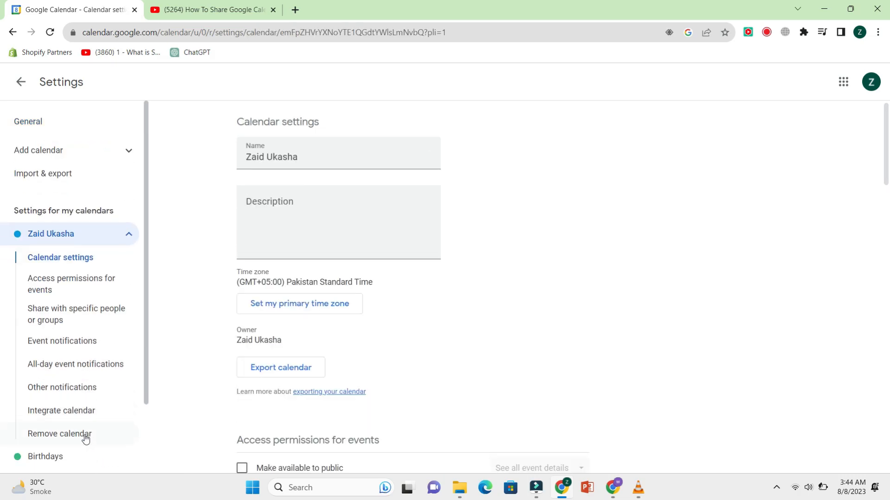
left_click(338, 157)
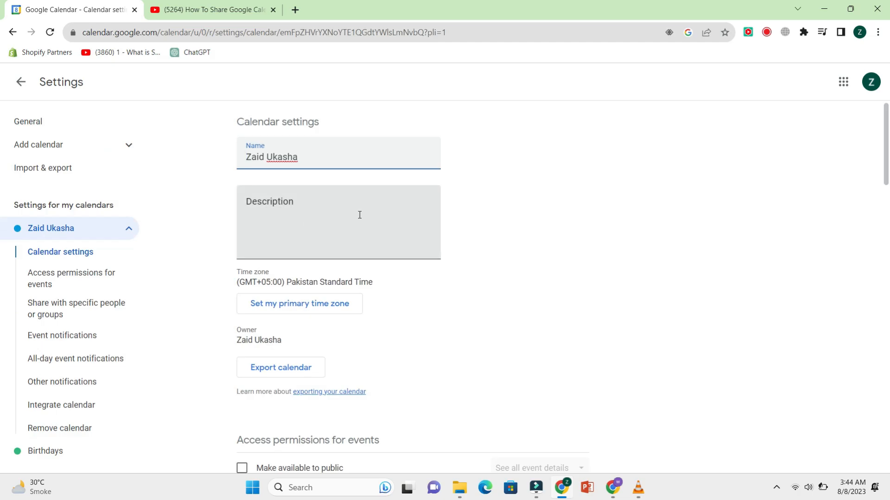
scroll("down", 3)
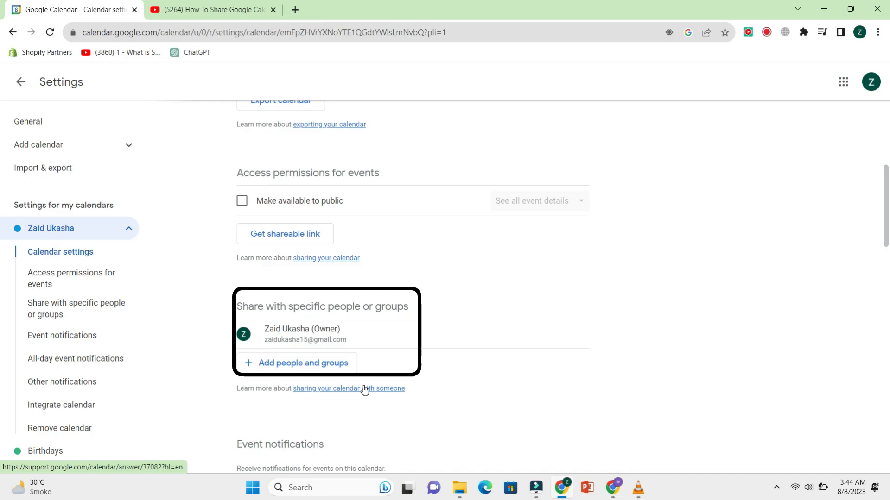
left_click(303, 363)
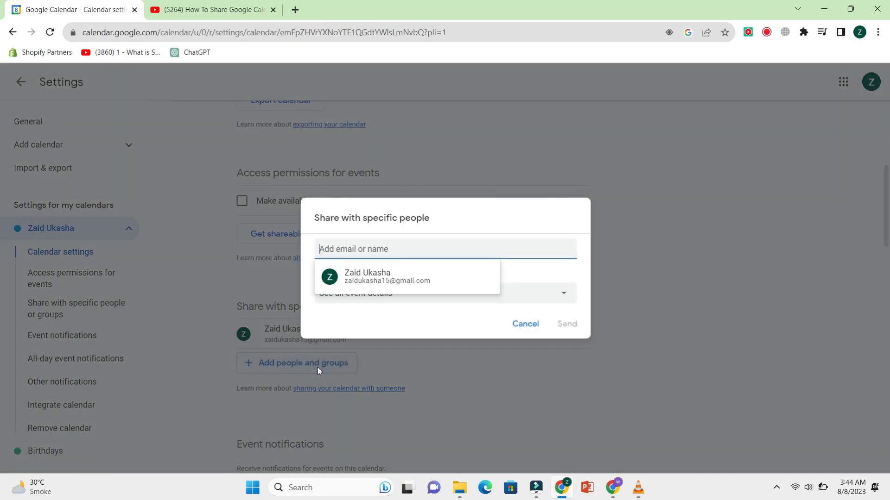
mouse_move(357, 342)
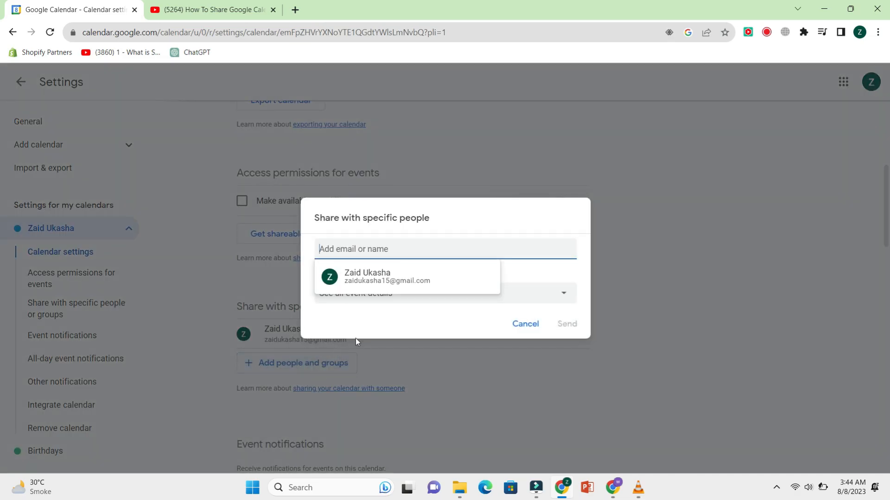
mouse_move(382, 329)
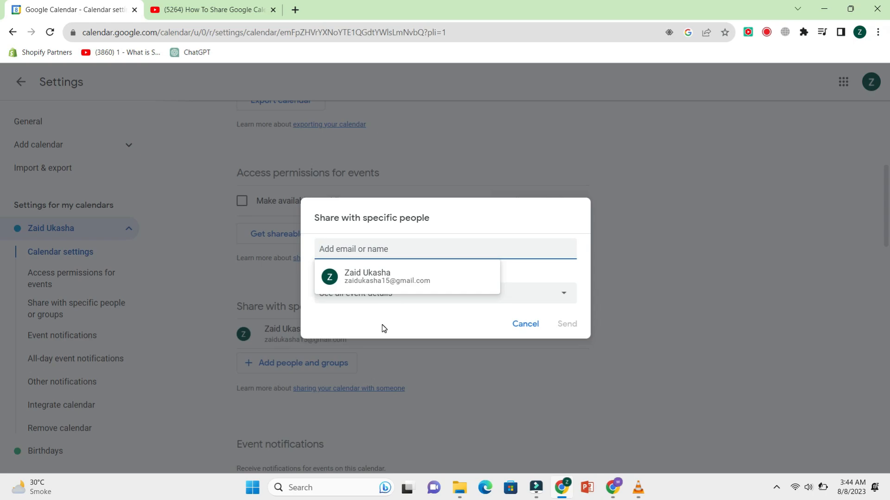
mouse_move(394, 315)
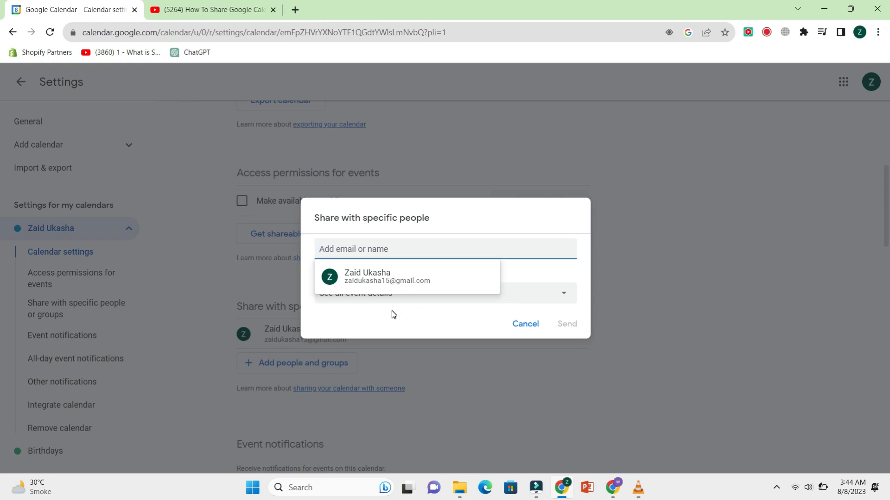
mouse_move(374, 311)
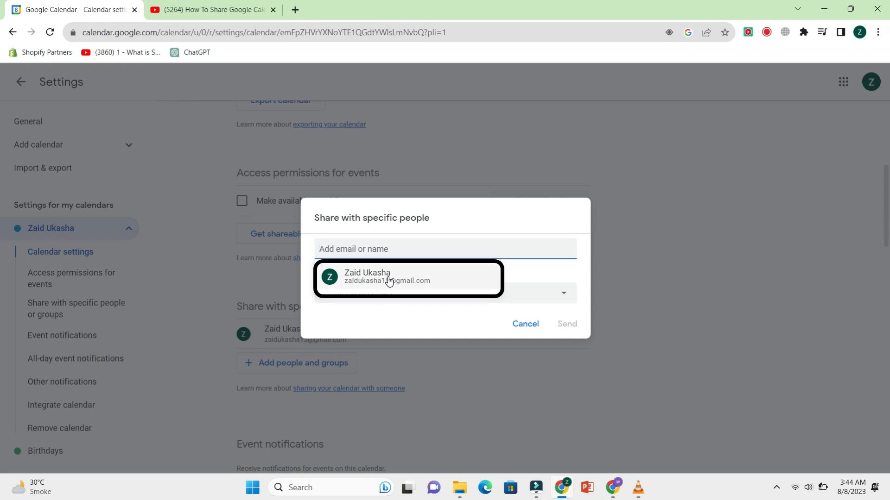
Add the suggested person as a recipient and review the permission-level choices
left_click(390, 278)
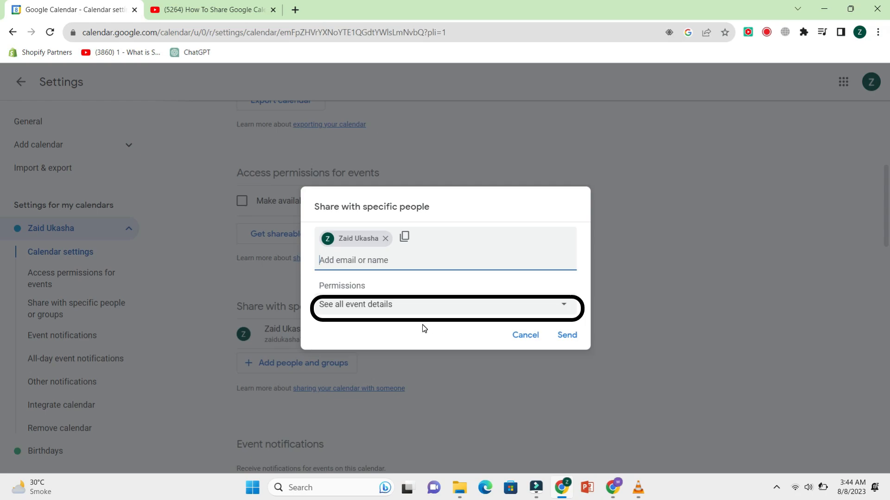
left_click(445, 304)
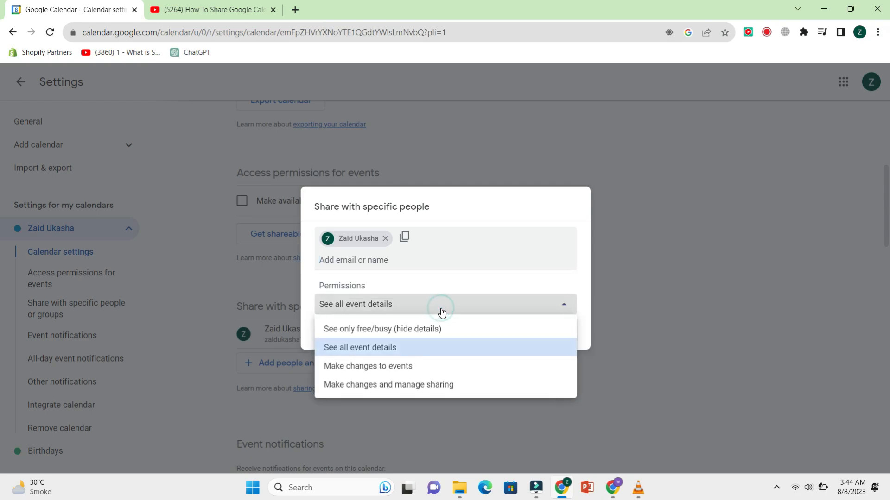
mouse_move(589, 323)
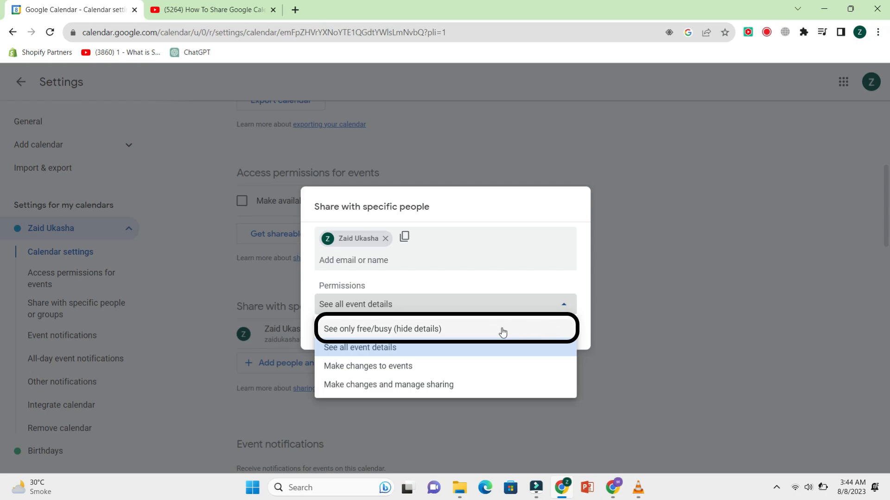
mouse_move(540, 351)
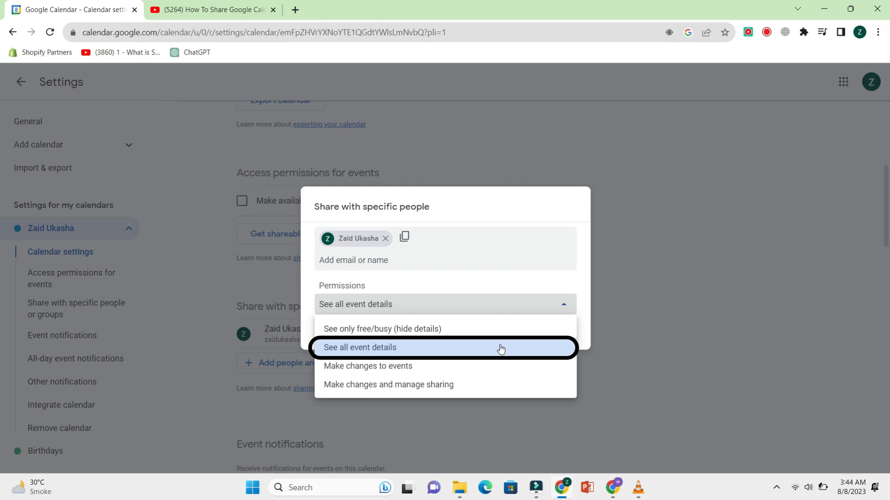
mouse_move(494, 367)
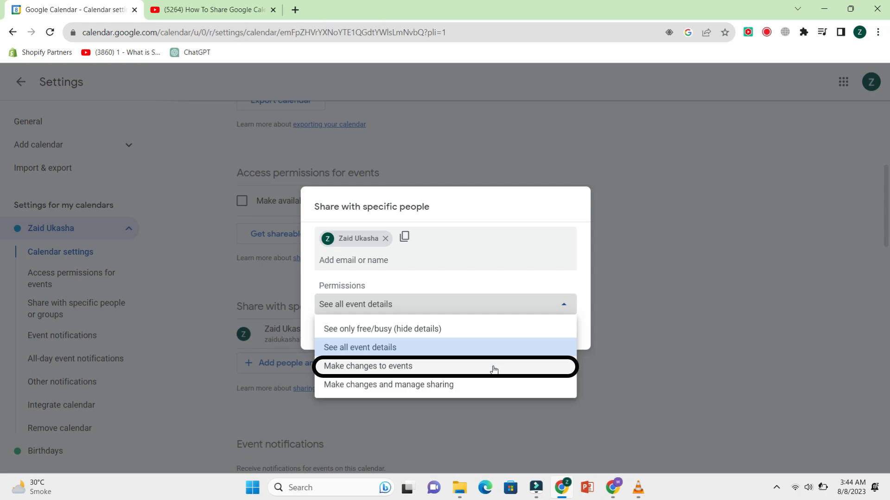
mouse_move(495, 386)
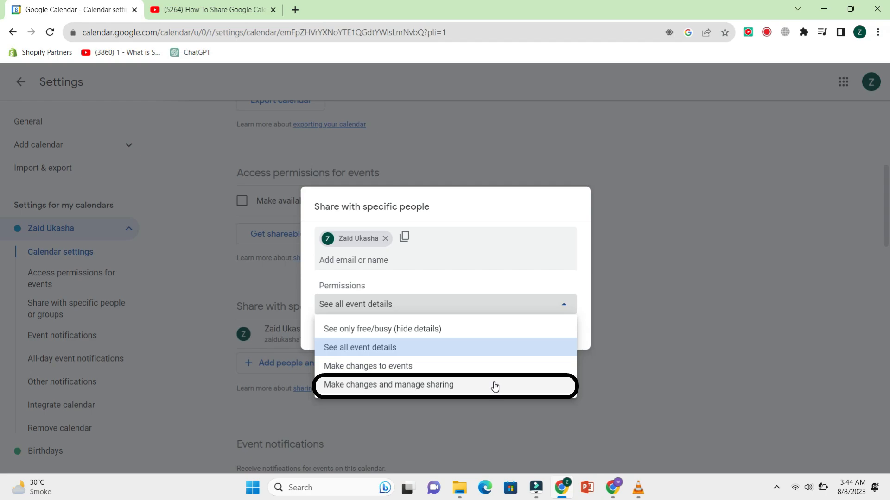
mouse_move(488, 387)
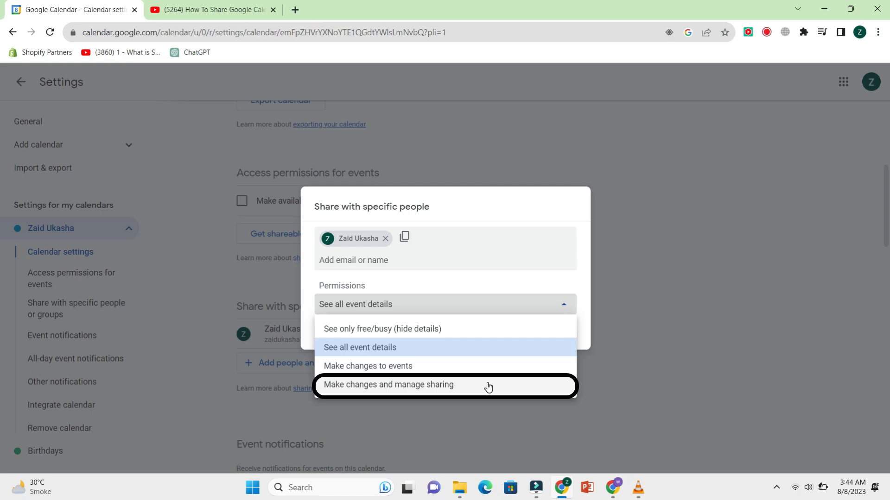
mouse_move(493, 352)
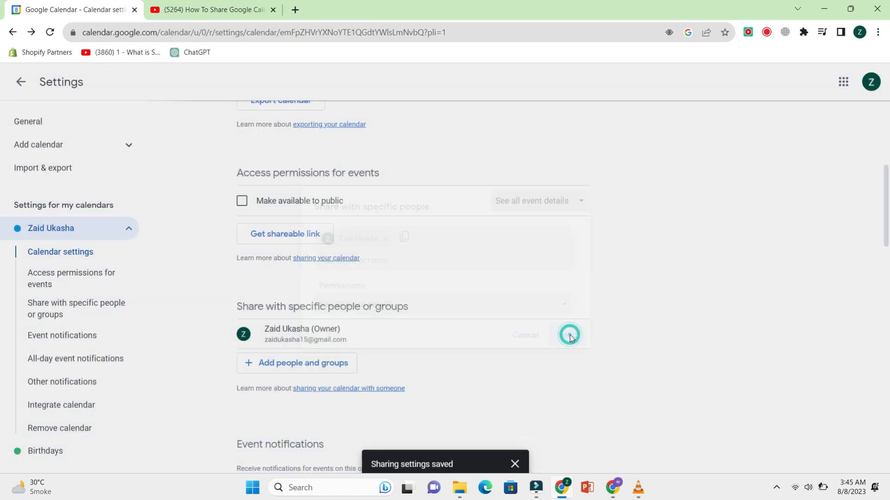
left_click(569, 334)
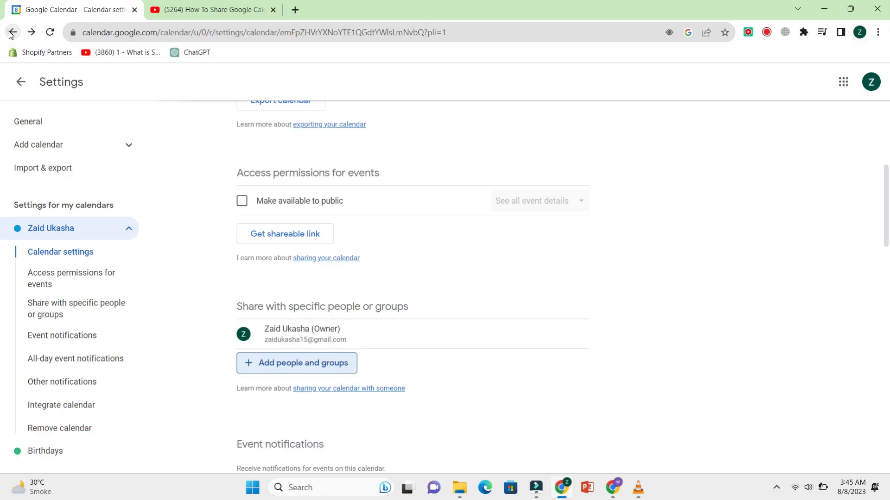
left_click(13, 32)
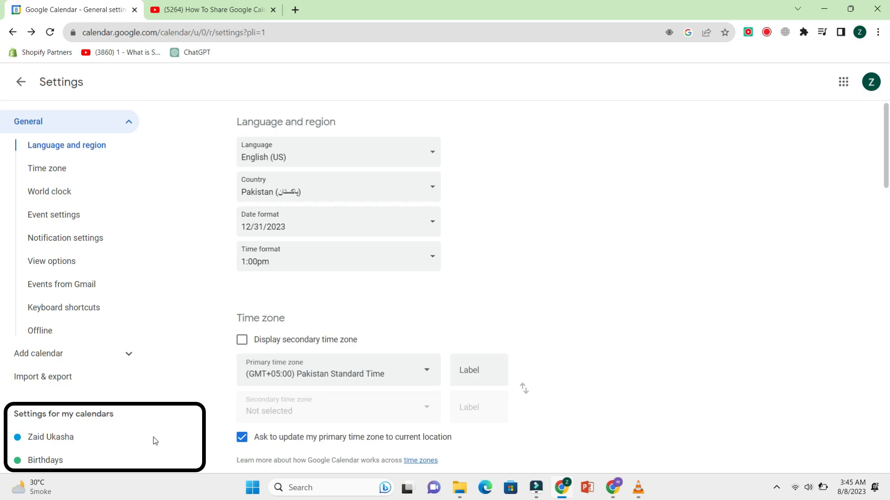
left_click(50, 437)
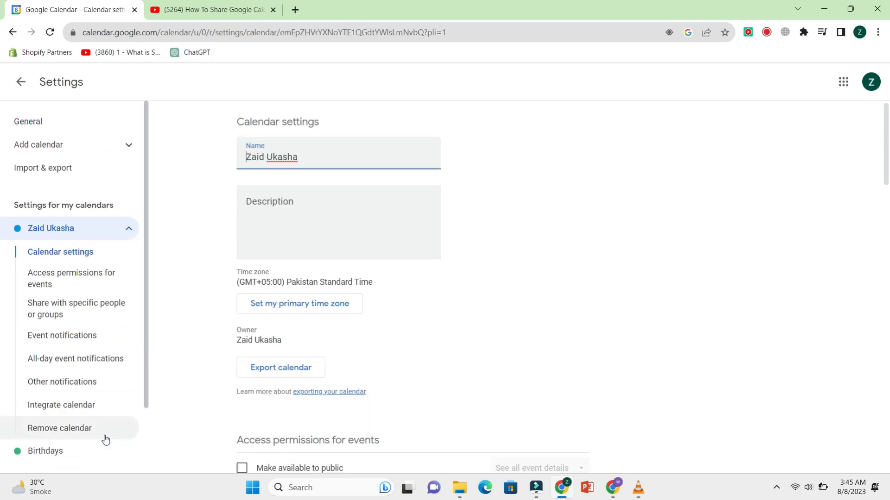
scroll("down", 3)
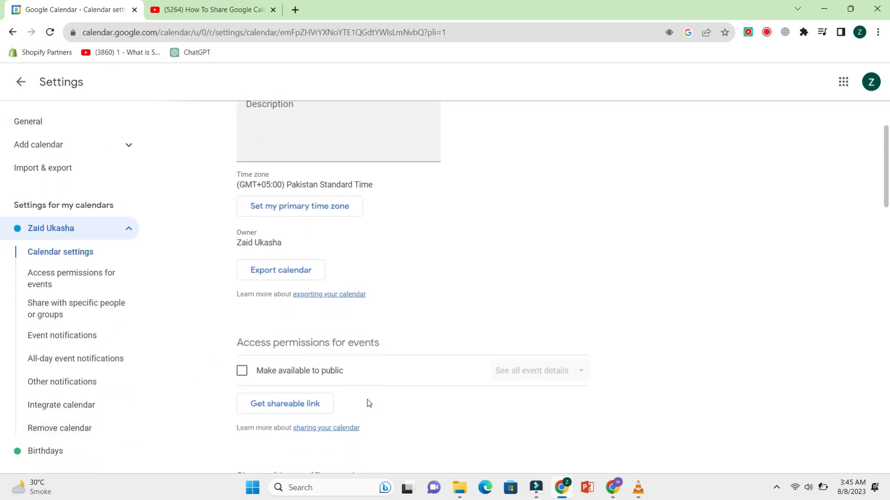
scroll("down", 3)
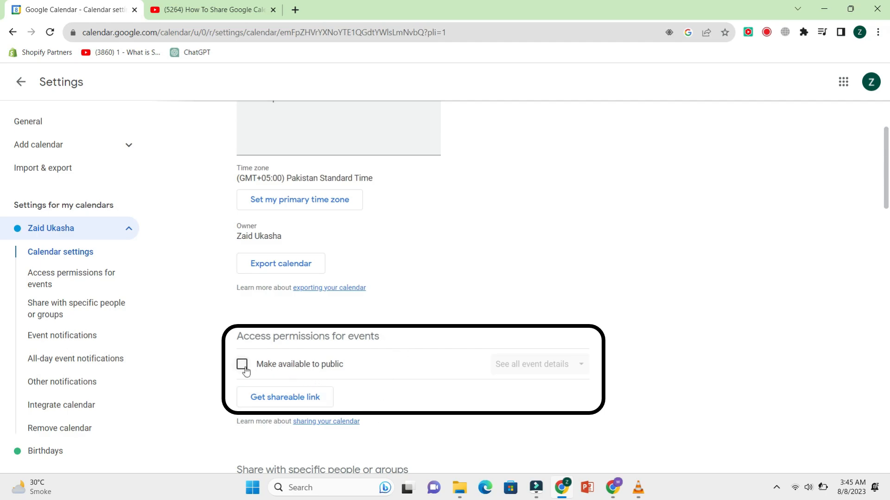
Make the Zaid Ukasha calendar available to the public with 'See all event details'
left_click(242, 364)
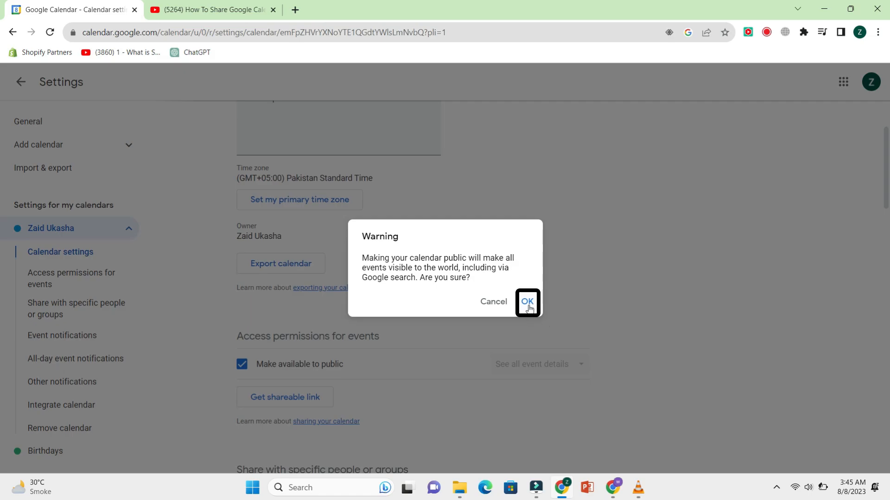
left_click(526, 303)
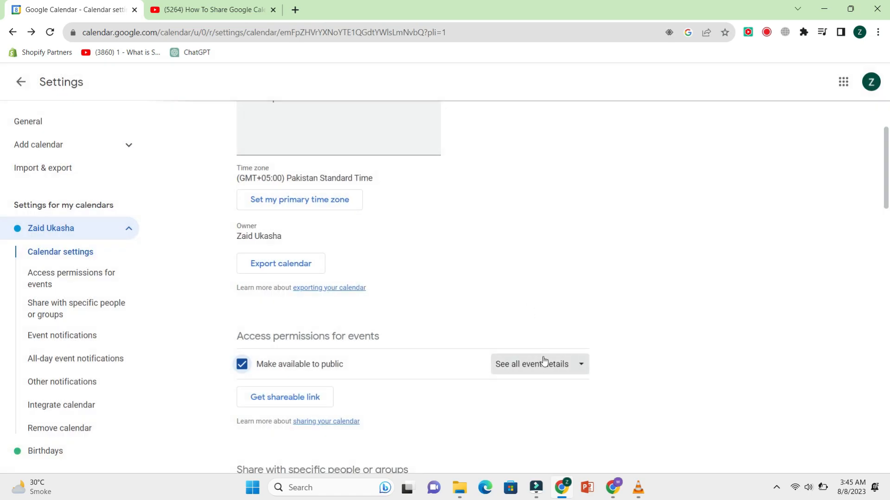
left_click(539, 363)
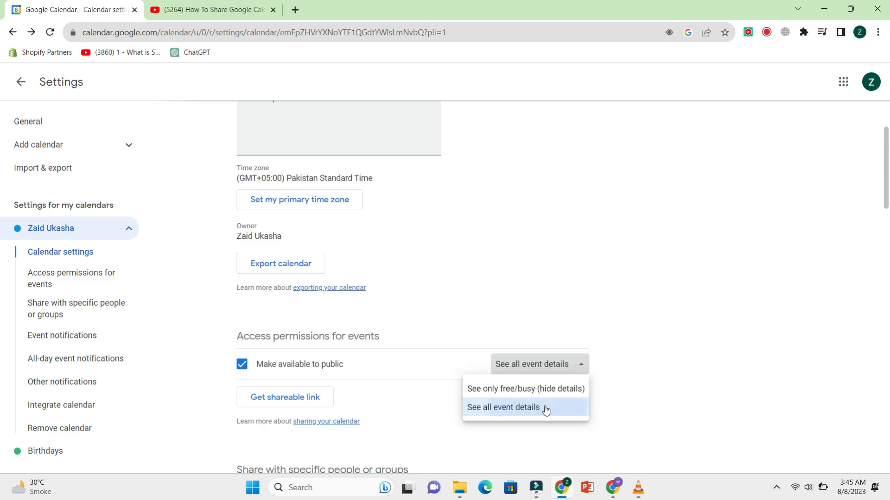
left_click(503, 407)
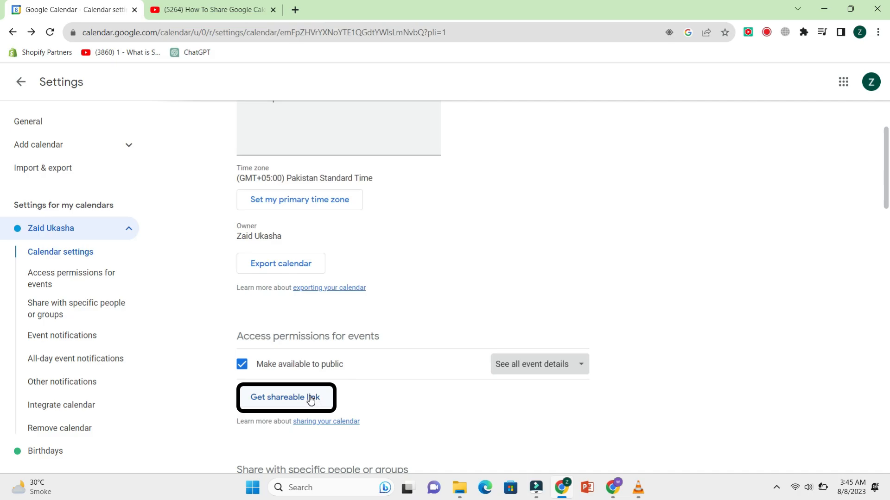
Generate the calendar's shareable link and copy it to the clipboard
left_click(285, 397)
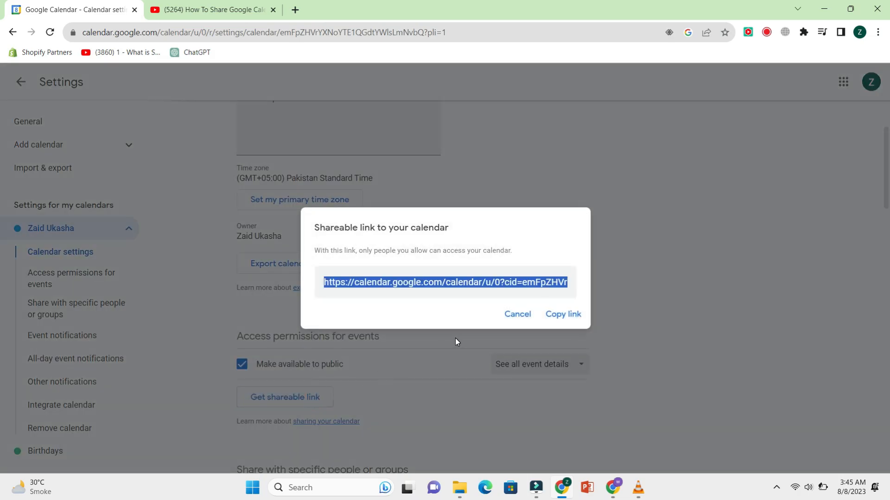
mouse_move(532, 333)
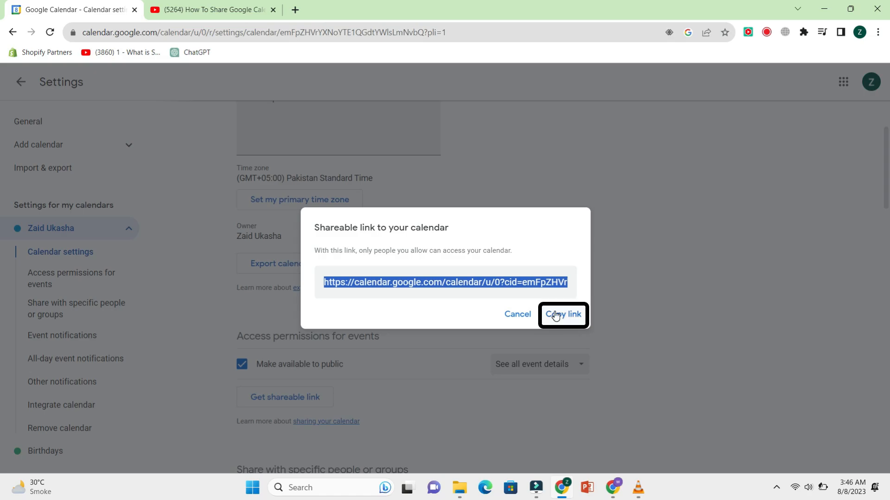
left_click(561, 314)
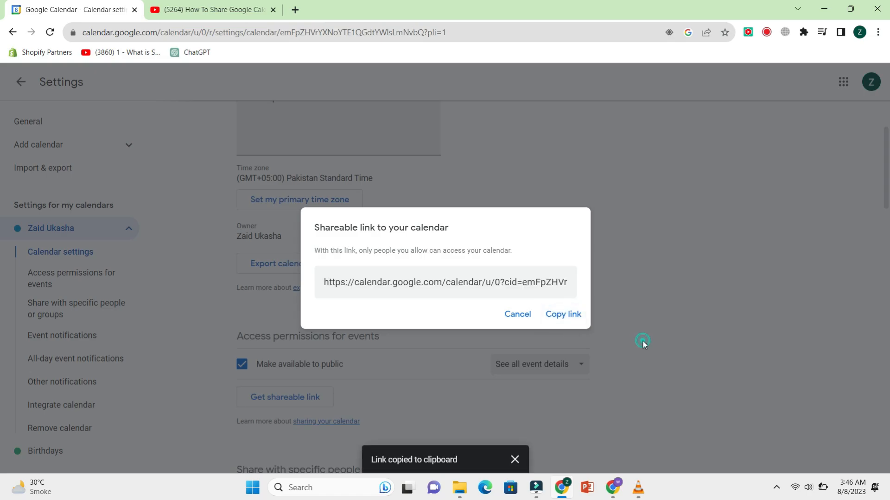
left_click(516, 314)
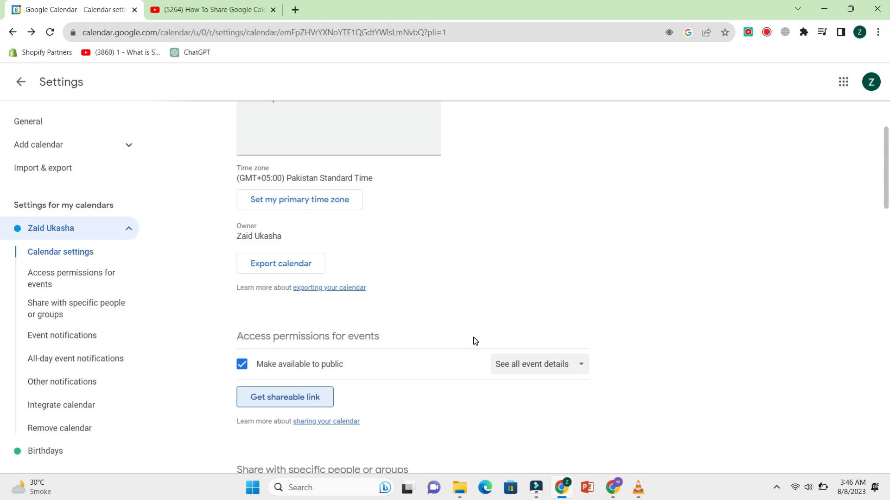